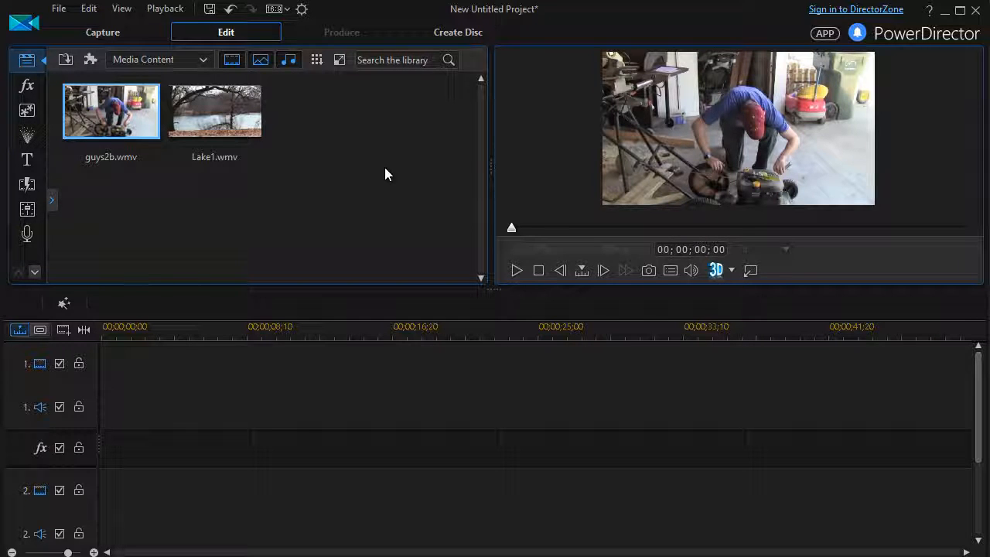
mouse_move(357, 187)
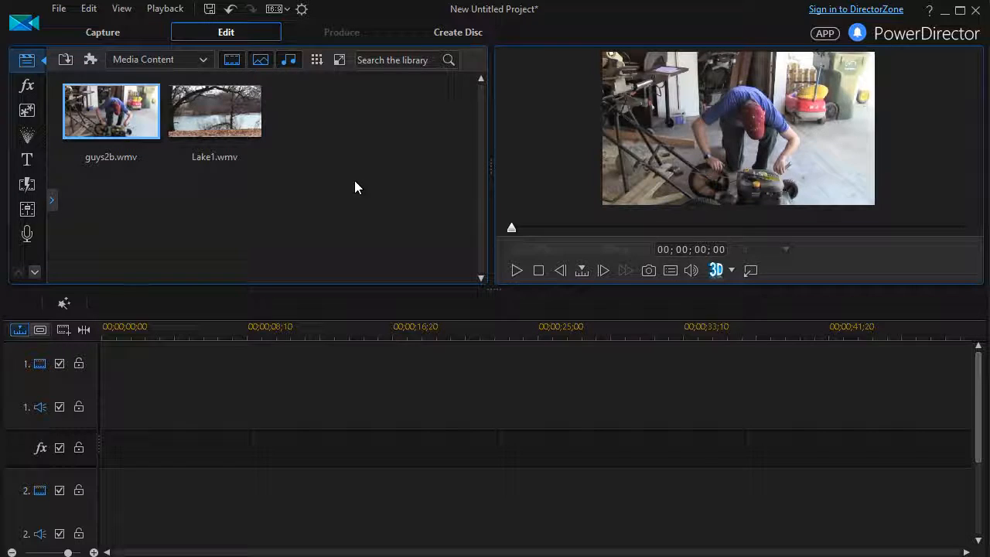
mouse_move(348, 184)
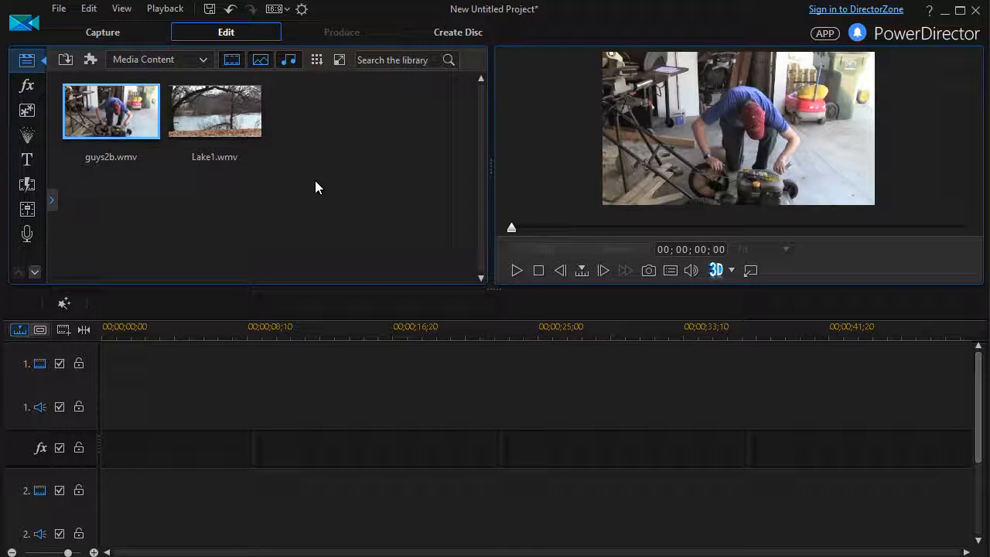
mouse_move(287, 191)
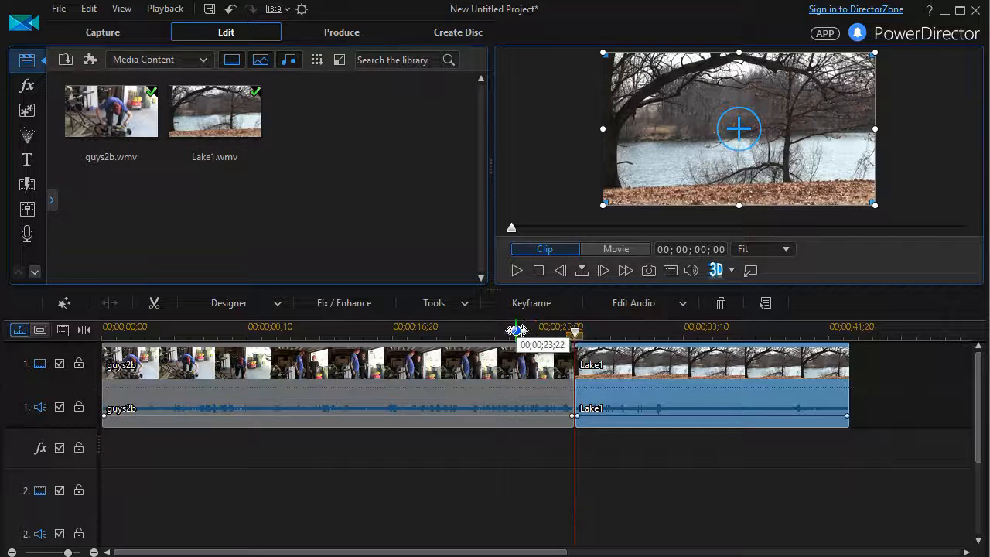
Scrub the playhead to just before the guys2b–Lake1 join
left_click_drag(516, 331, 524, 331)
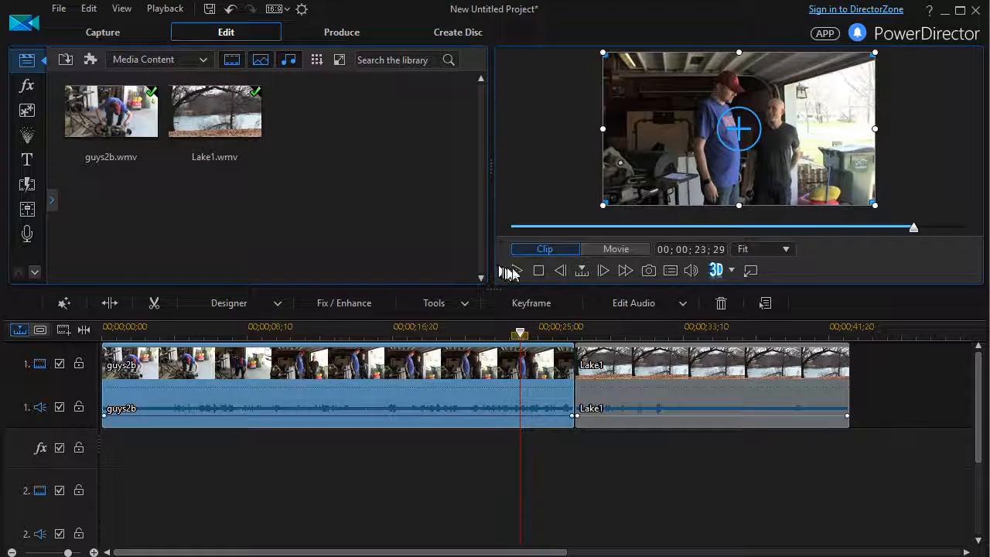
mouse_move(517, 270)
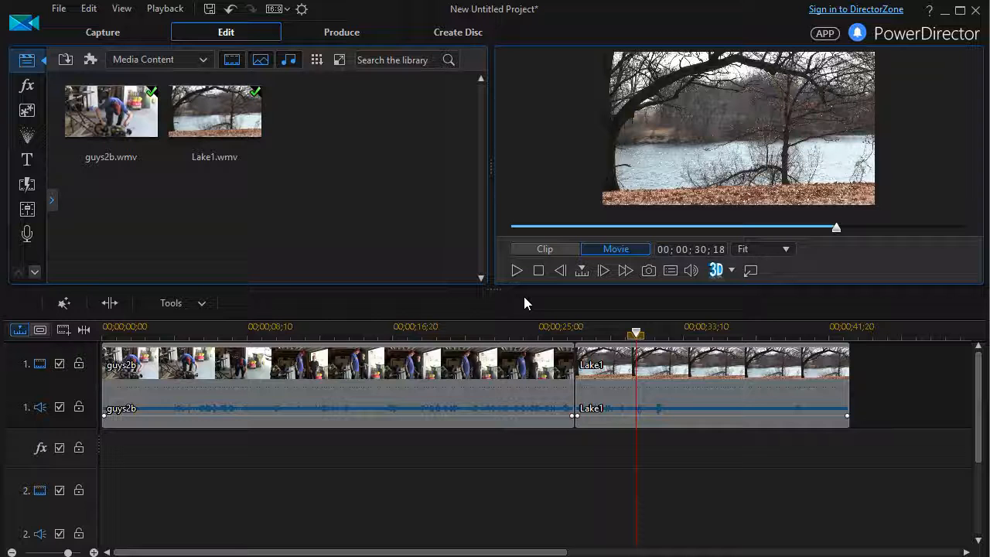
mouse_move(516, 301)
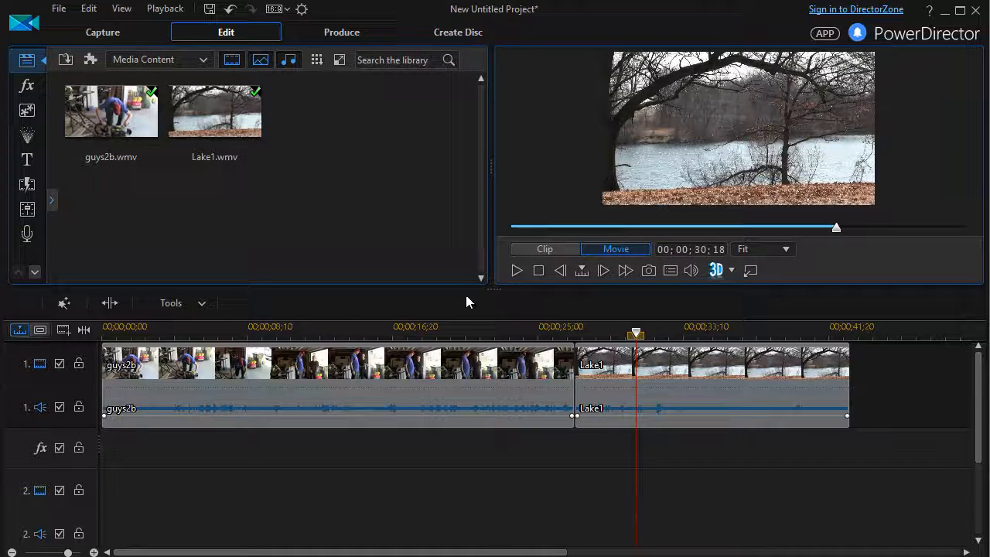
mouse_move(153, 227)
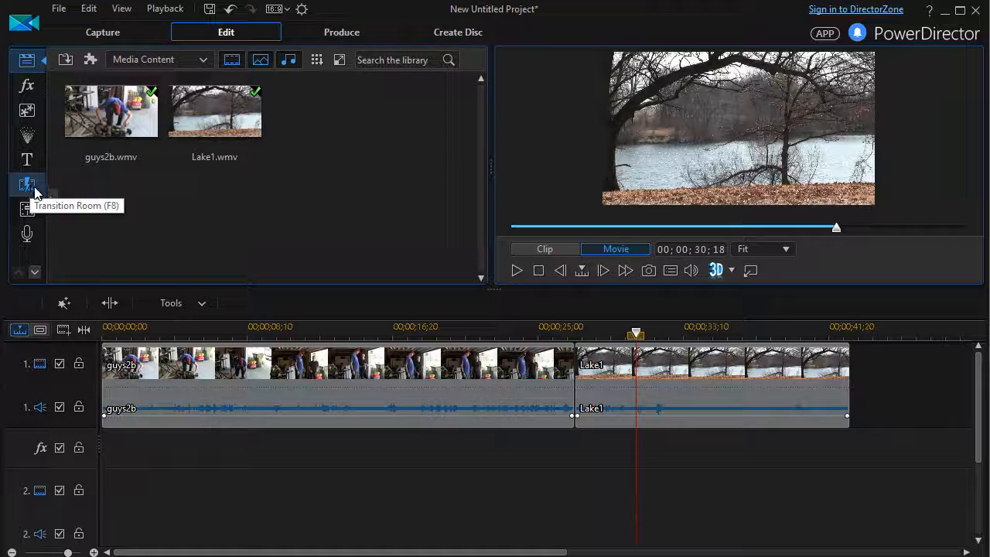
Open the transition collection and preview the Blur and Broken Glass transitions
left_click(27, 184)
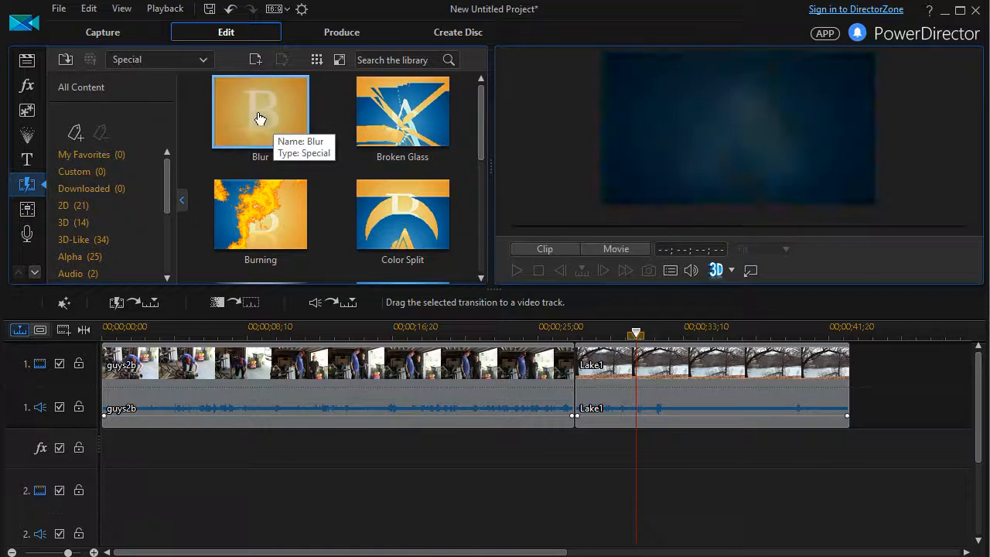
left_click(260, 112)
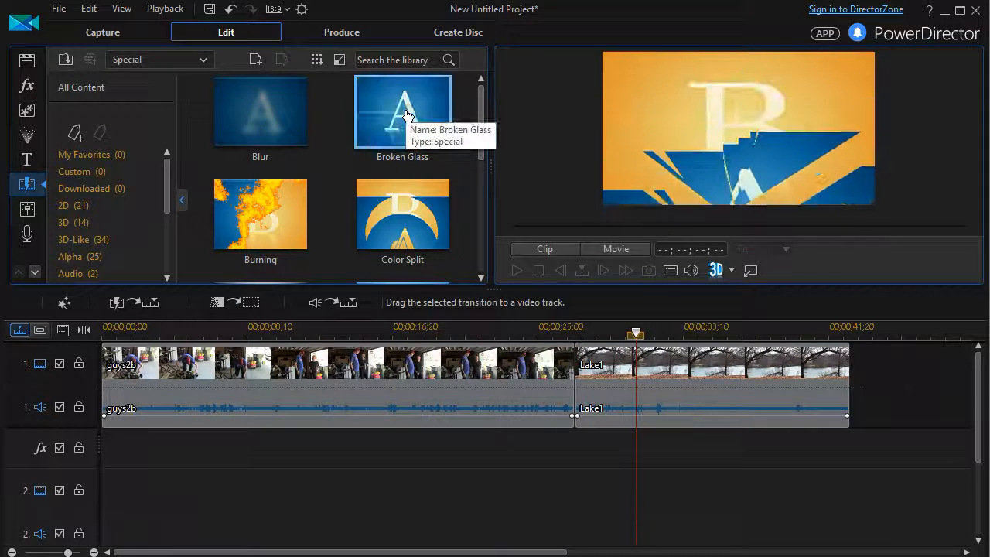
left_click(261, 110)
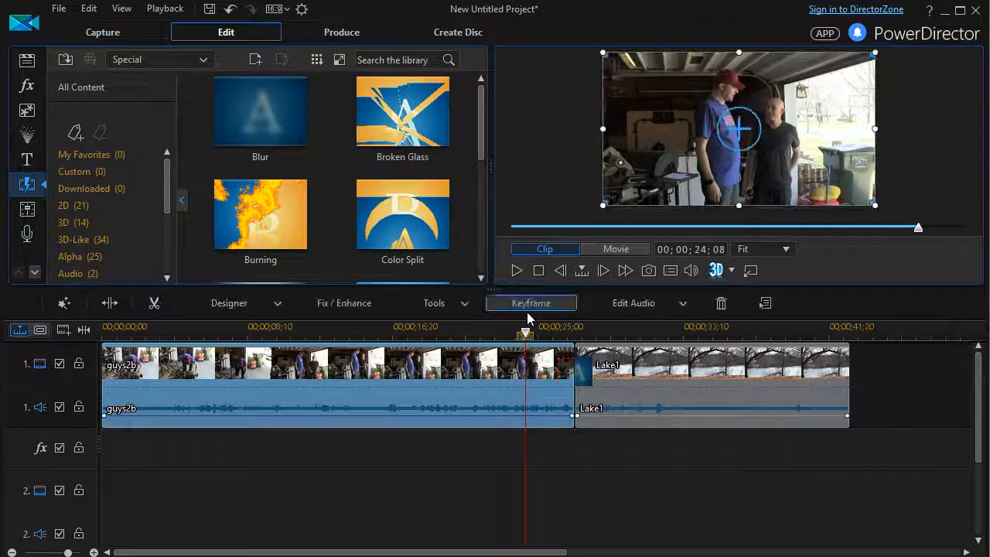
mouse_move(516, 270)
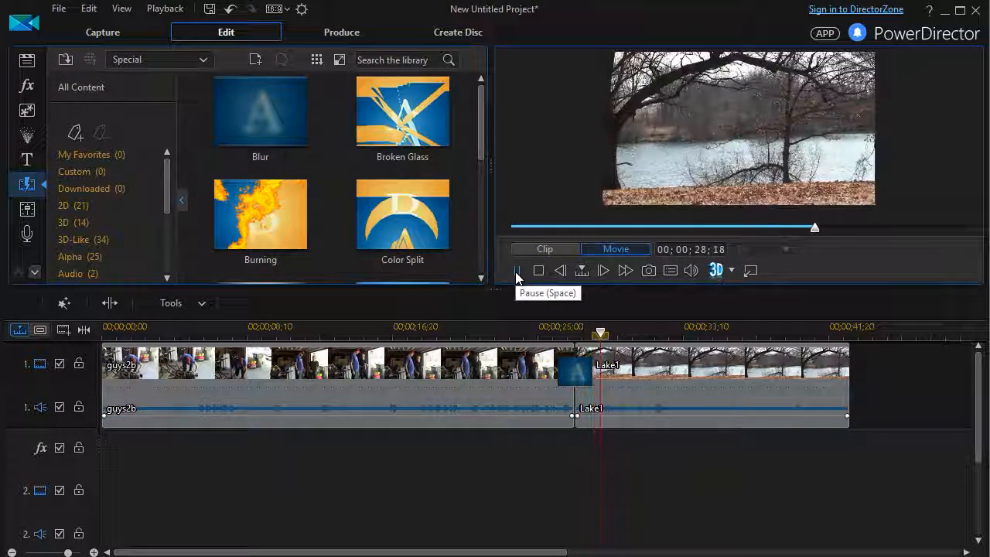
Stop playback after the Blur transition and select it between the clips
left_click(517, 270)
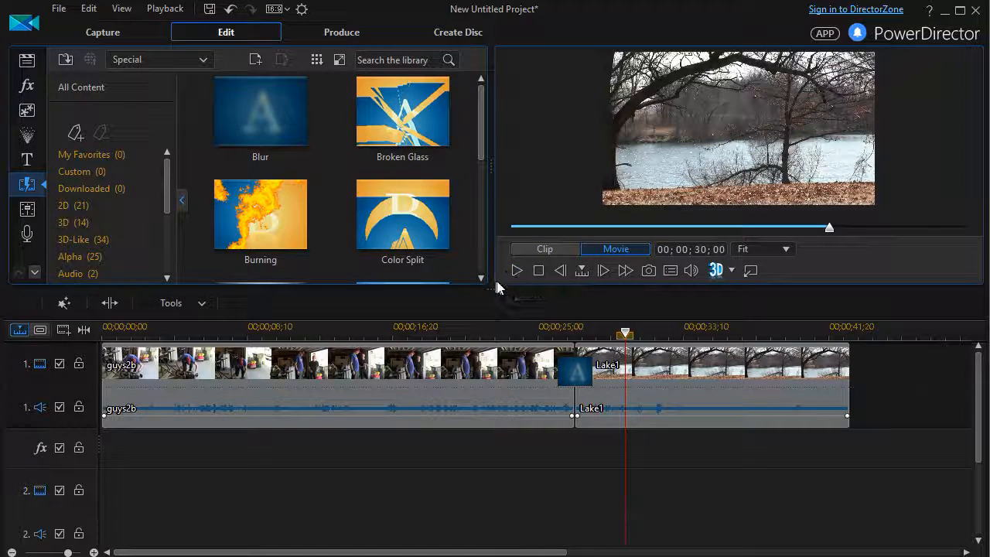
left_click(576, 375)
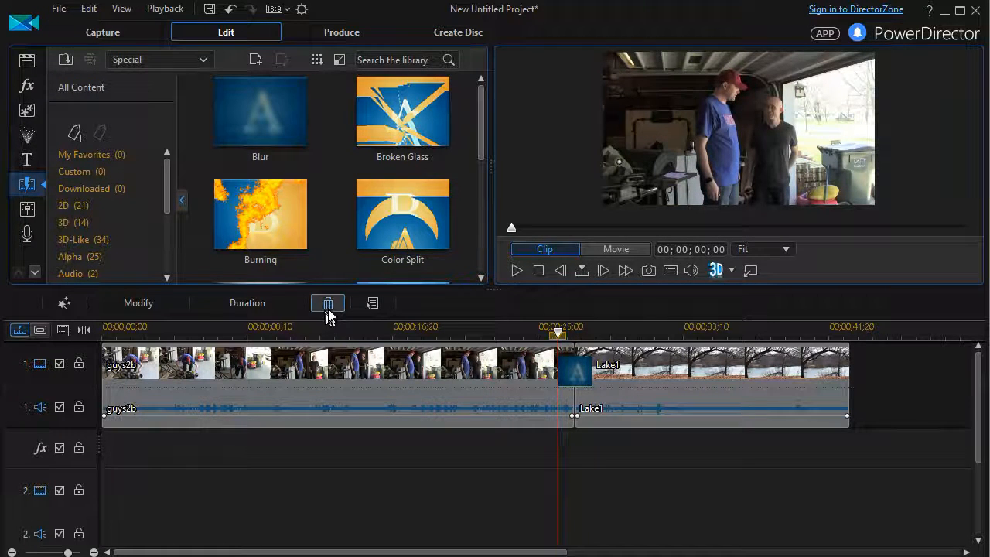
mouse_move(328, 303)
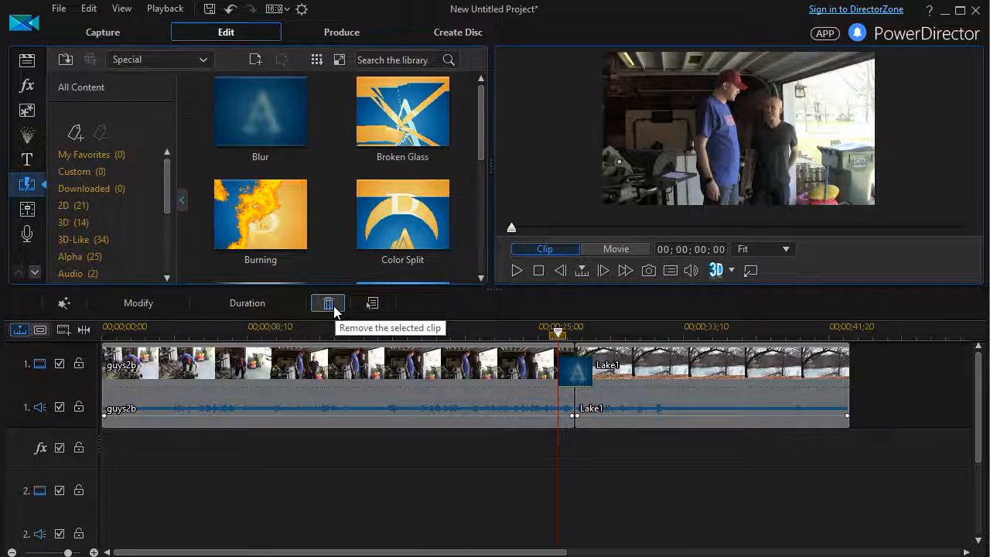
mouse_move(328, 310)
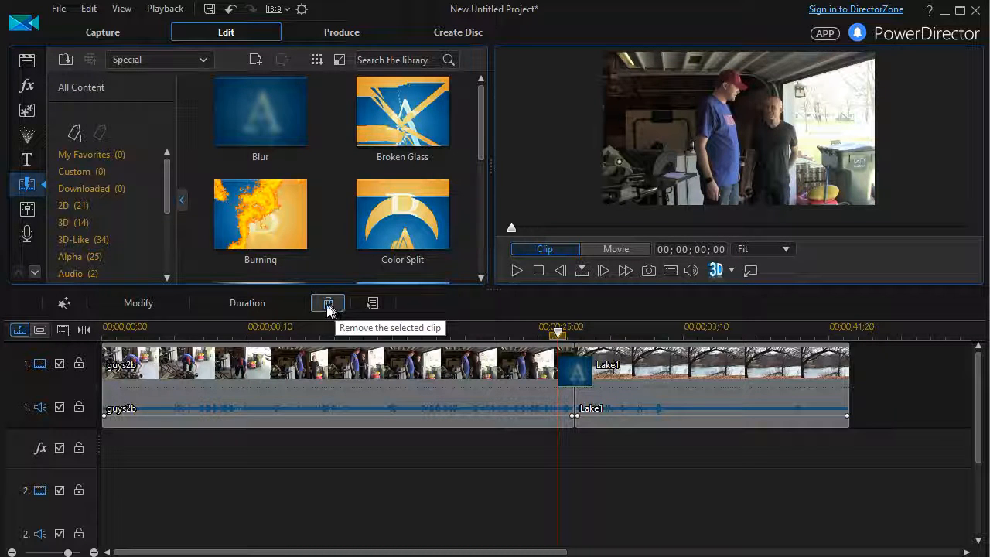
mouse_move(258, 304)
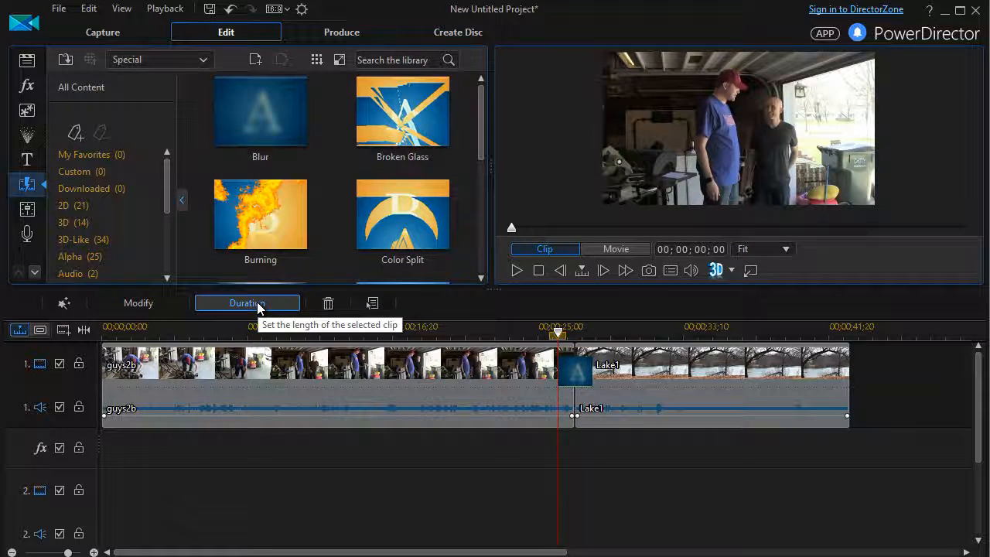
left_click(246, 303)
type("00;00;03;00")
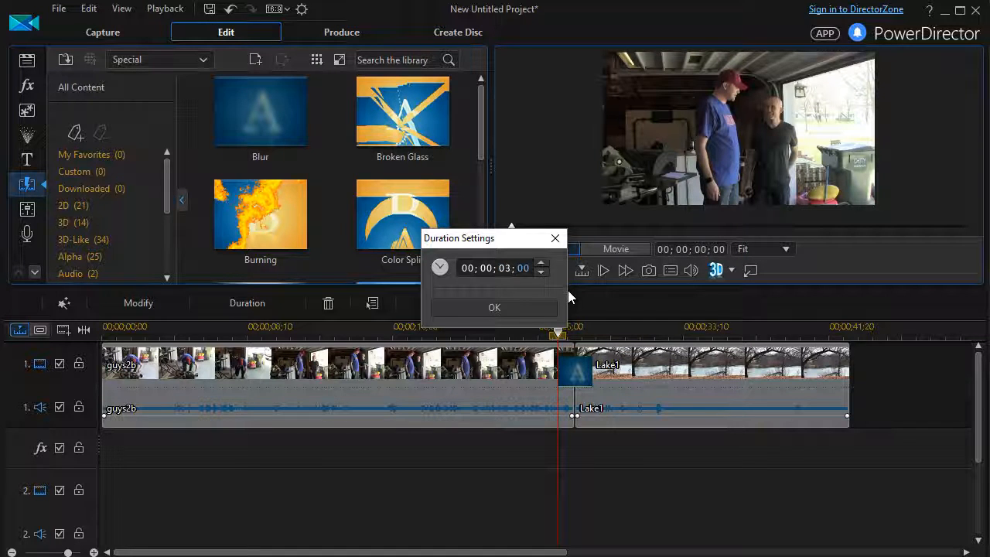
left_click(493, 308)
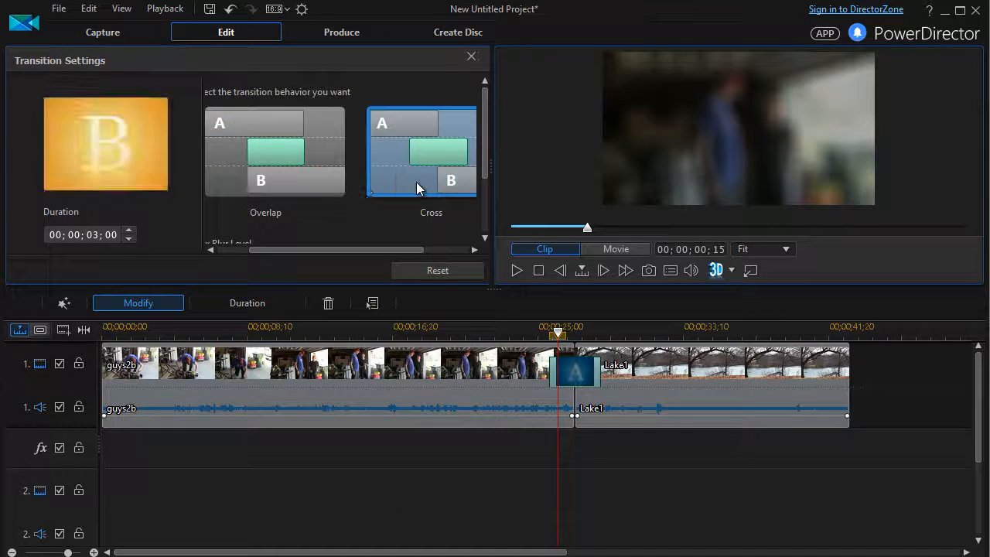
Switch the Blur transition's behaviour from Cross to Overlap in Transition Settings
left_click(422, 151)
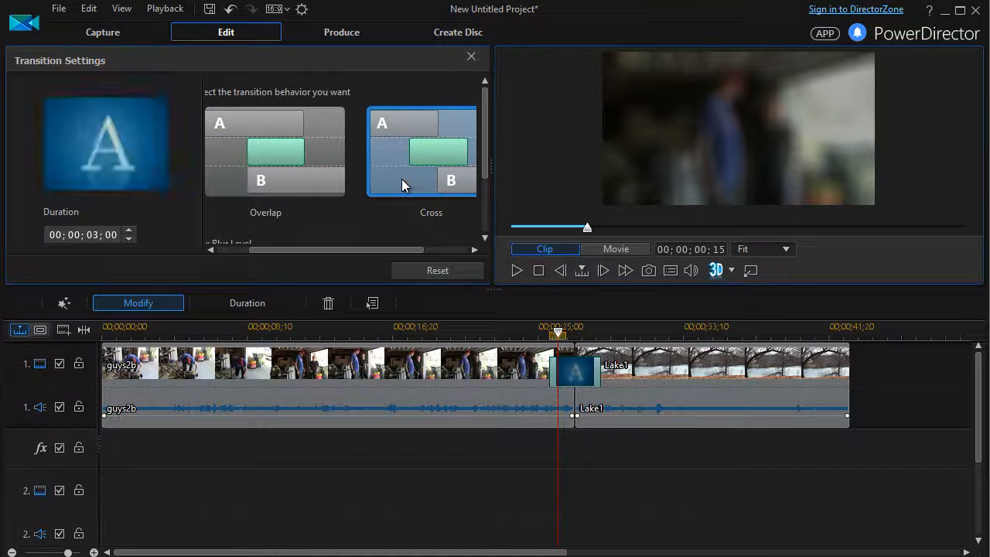
left_click(265, 151)
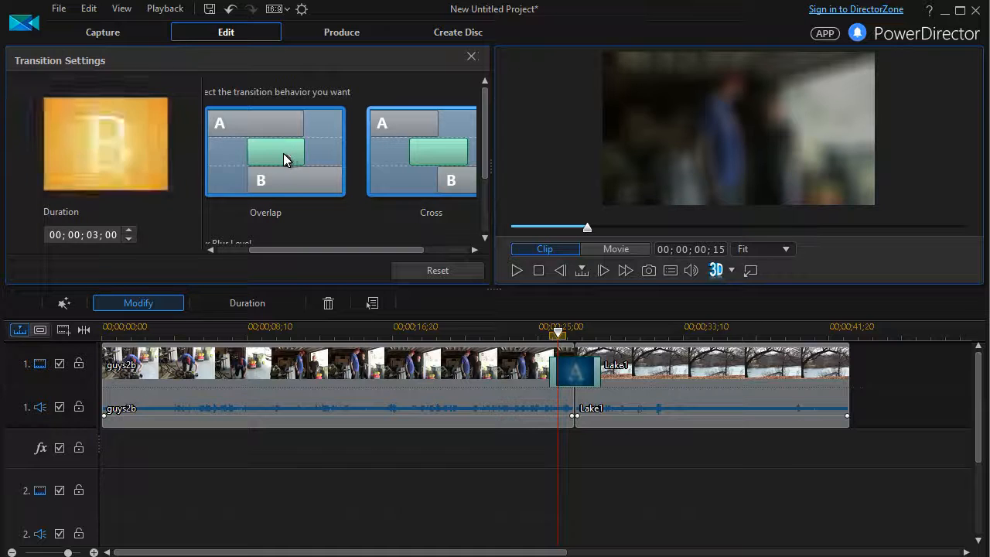
left_click(422, 151)
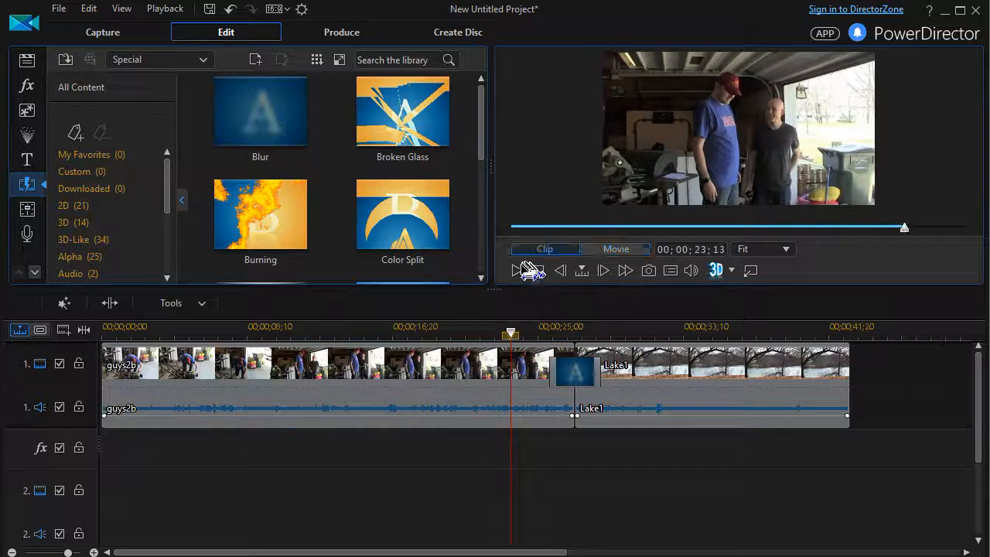
Play the movie through the Blur transition, then pause
left_click(518, 270)
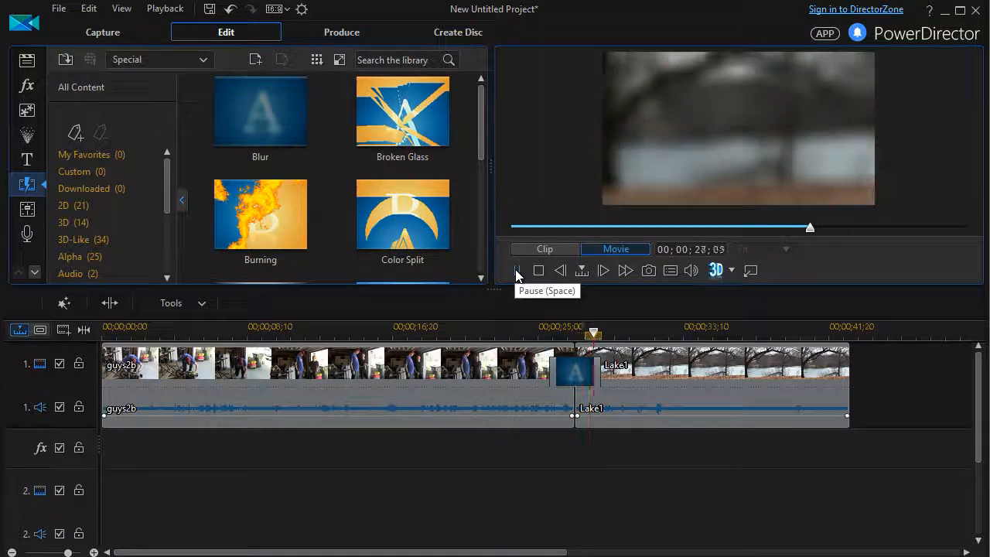
left_click(517, 270)
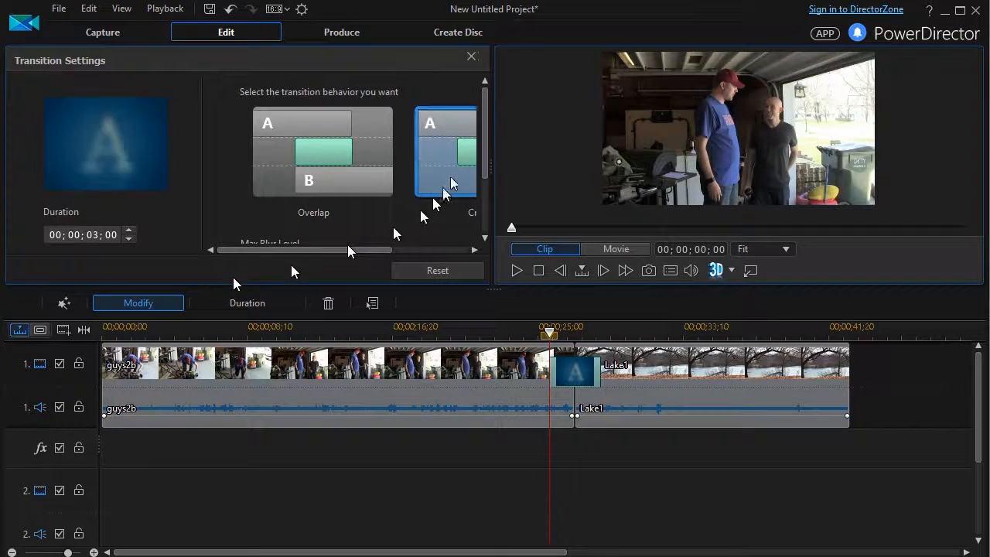
Set the Blur transition to Overlap, spanning 24:04–27:04, and select it
left_click(323, 162)
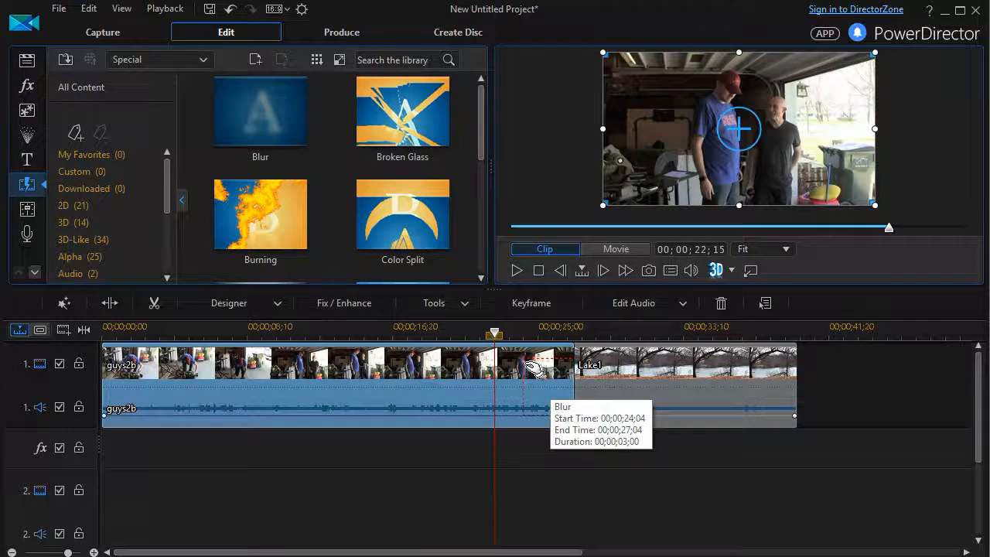
mouse_move(570, 368)
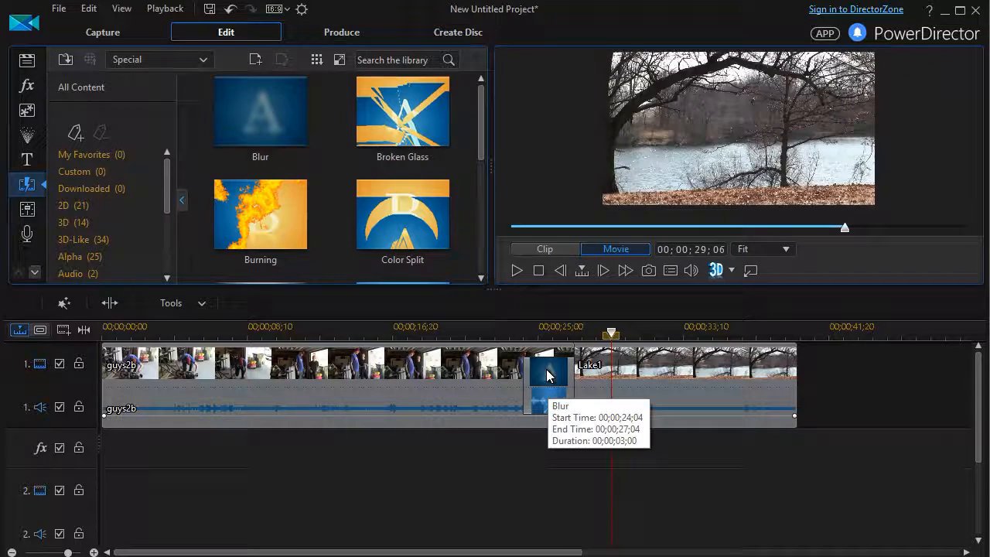
left_click(549, 379)
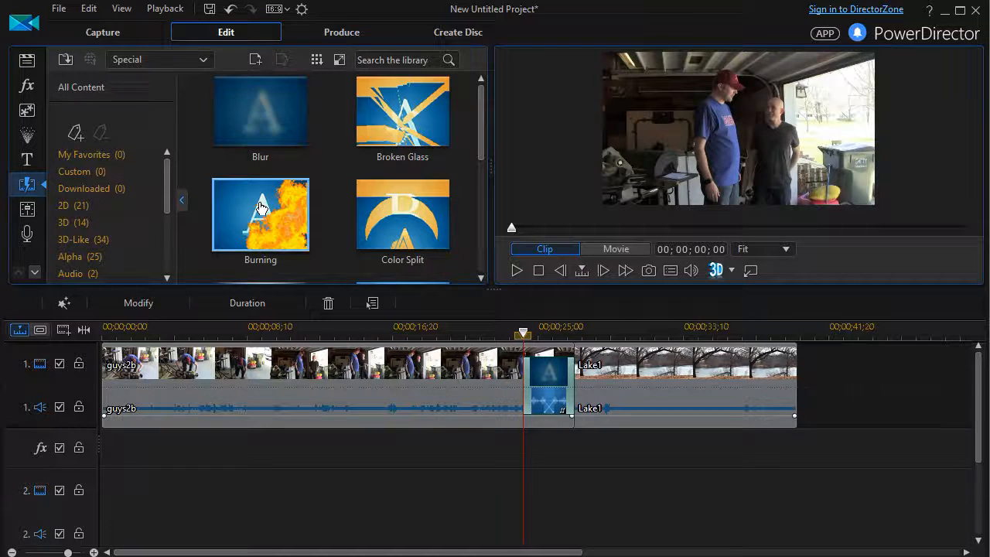
mouse_move(445, 305)
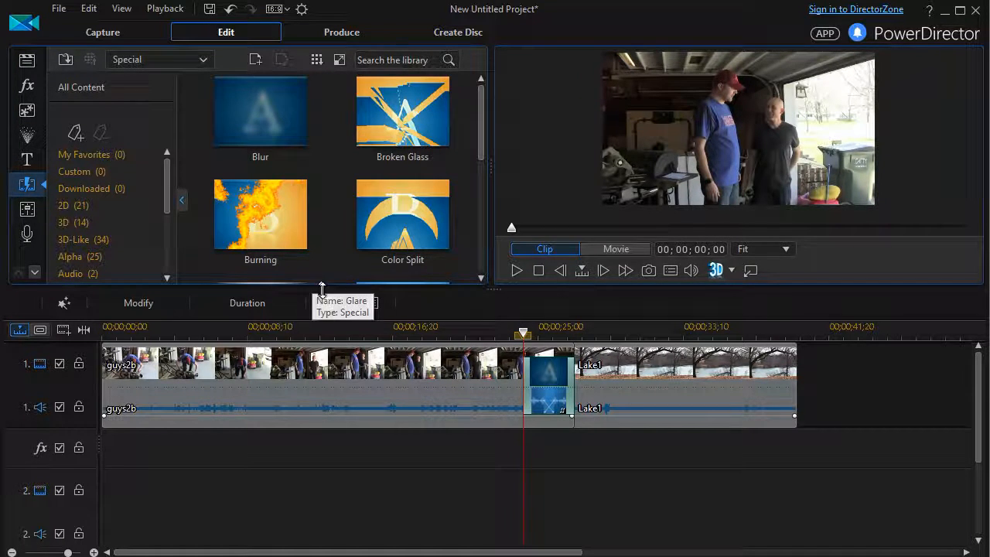
mouse_move(475, 306)
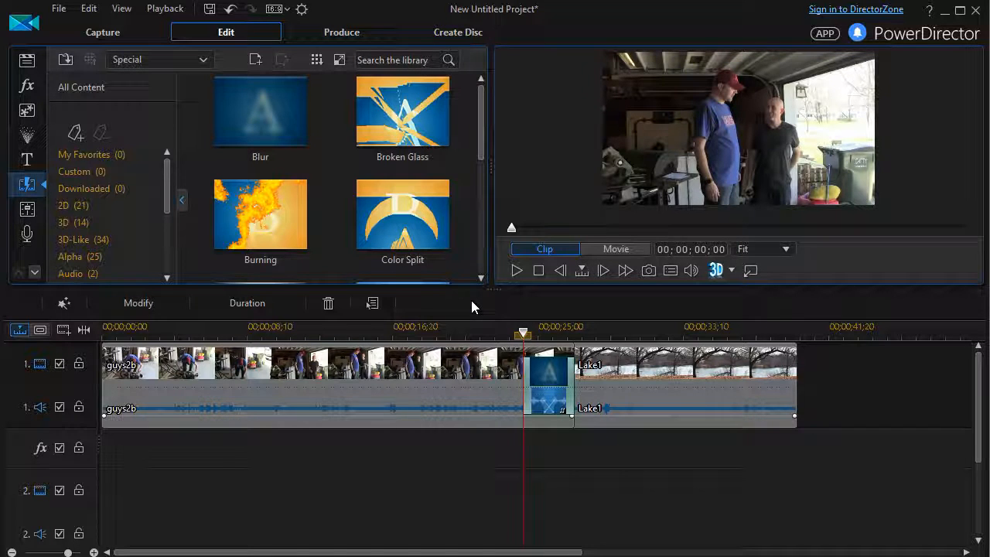
mouse_move(228, 225)
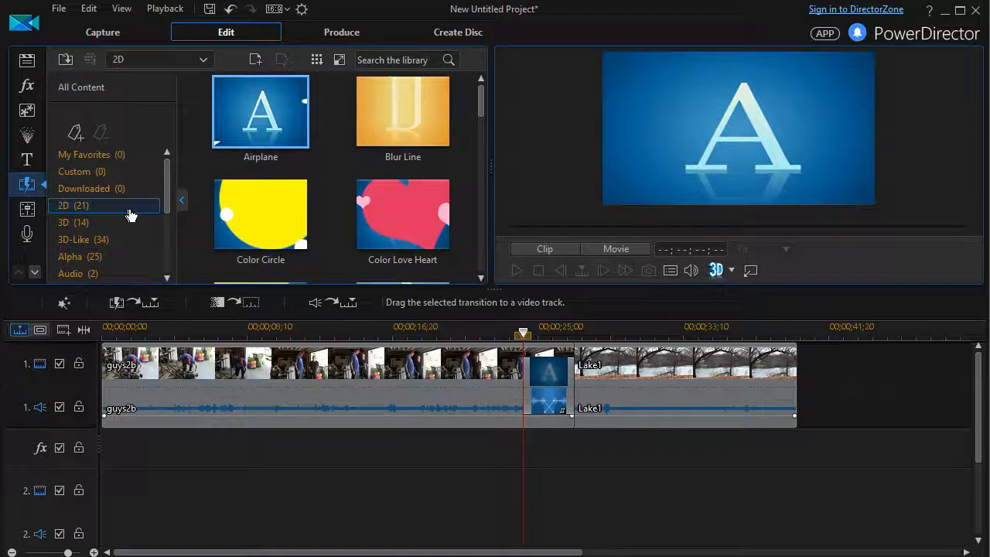
Scroll the 2D transition list down to show Fade
scroll("down", 3)
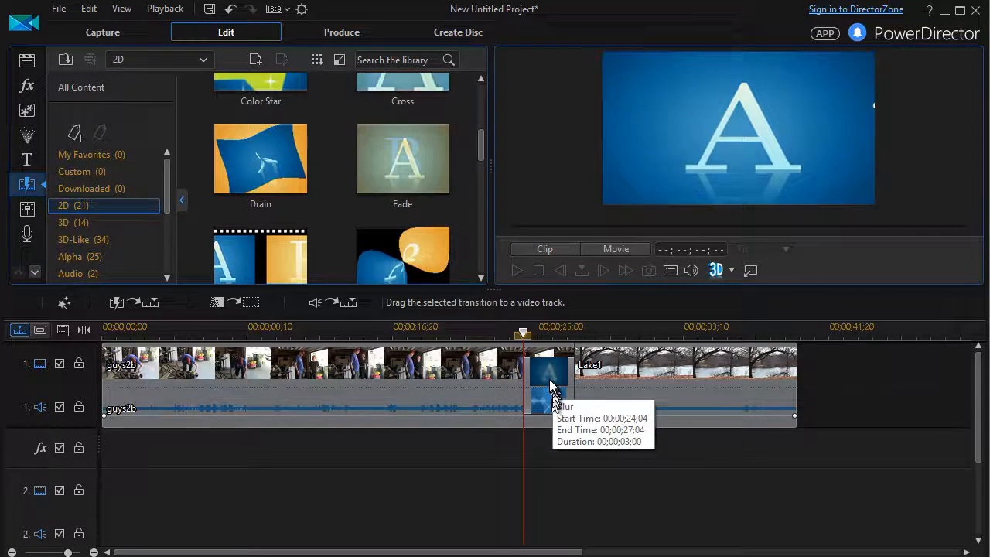
Replace Blur with Fade (25:04–27:04) and play from just before it
left_click(549, 383)
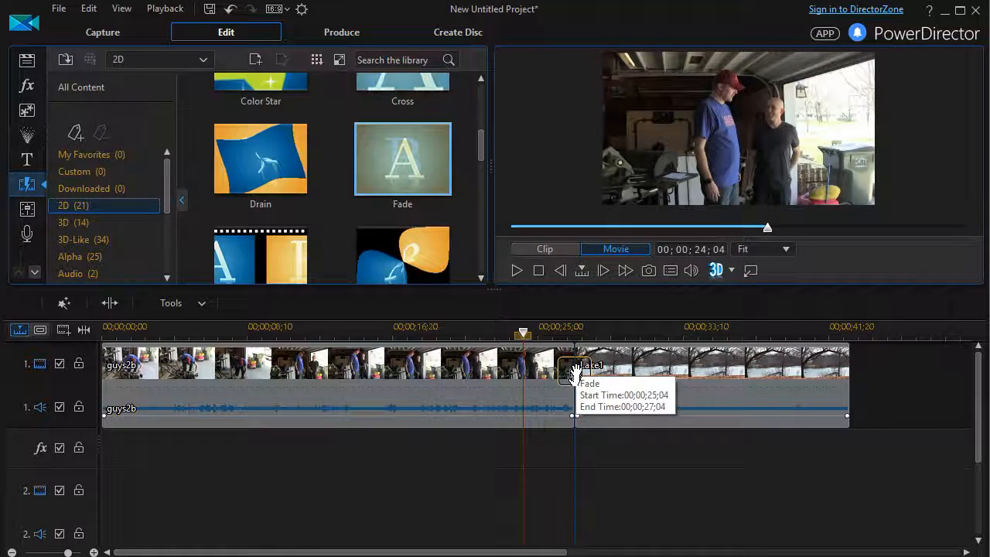
left_click(565, 374)
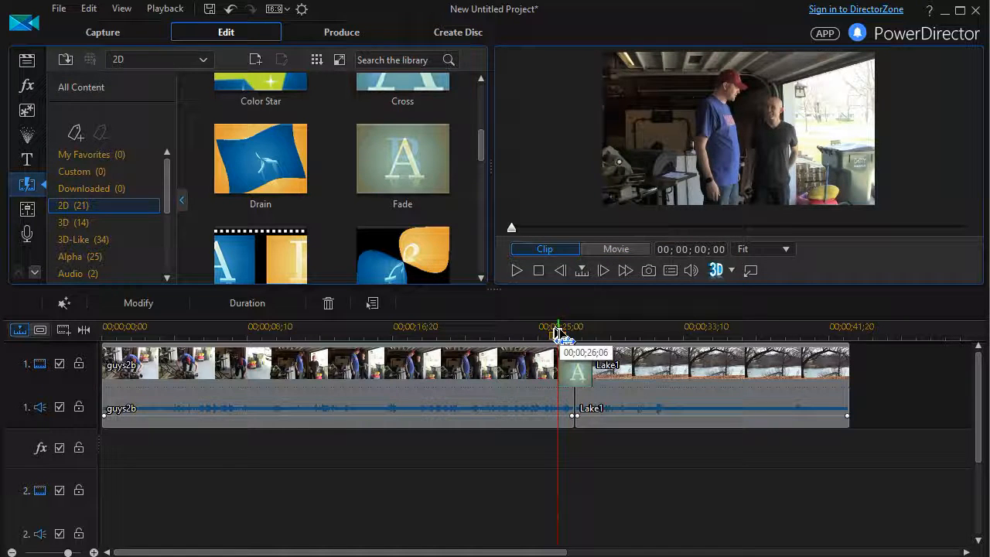
left_click(325, 363)
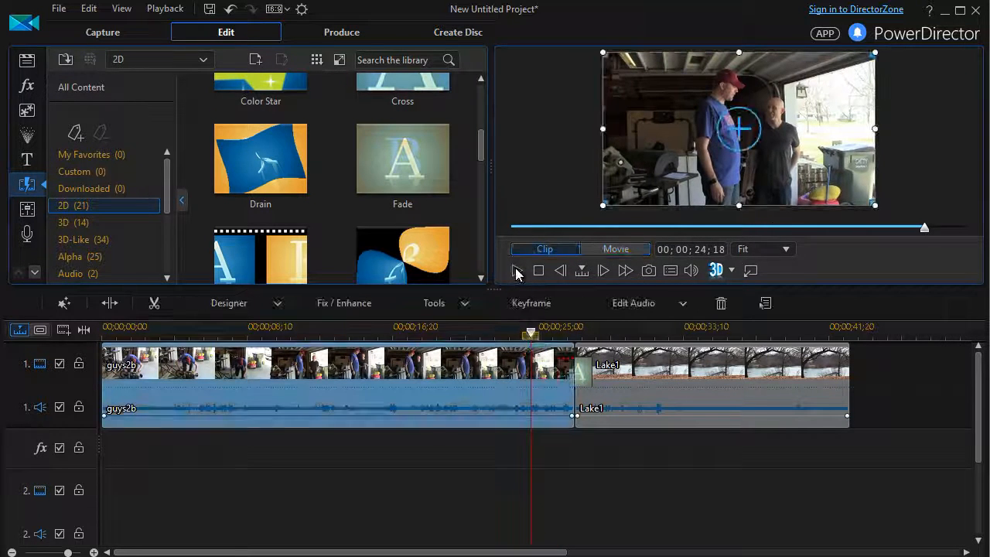
mouse_move(517, 270)
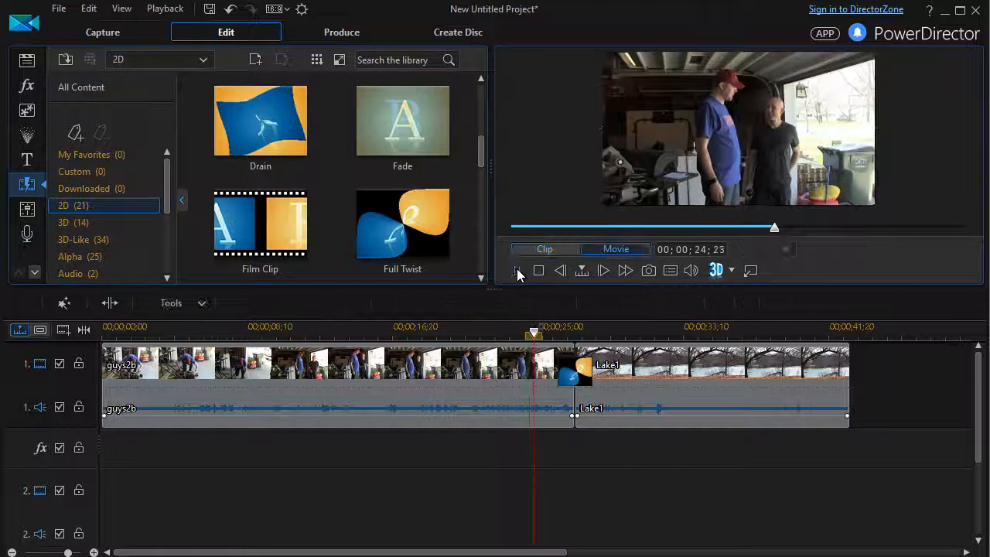
Play back the Full Twist transition and scroll further down the library
left_click(518, 270)
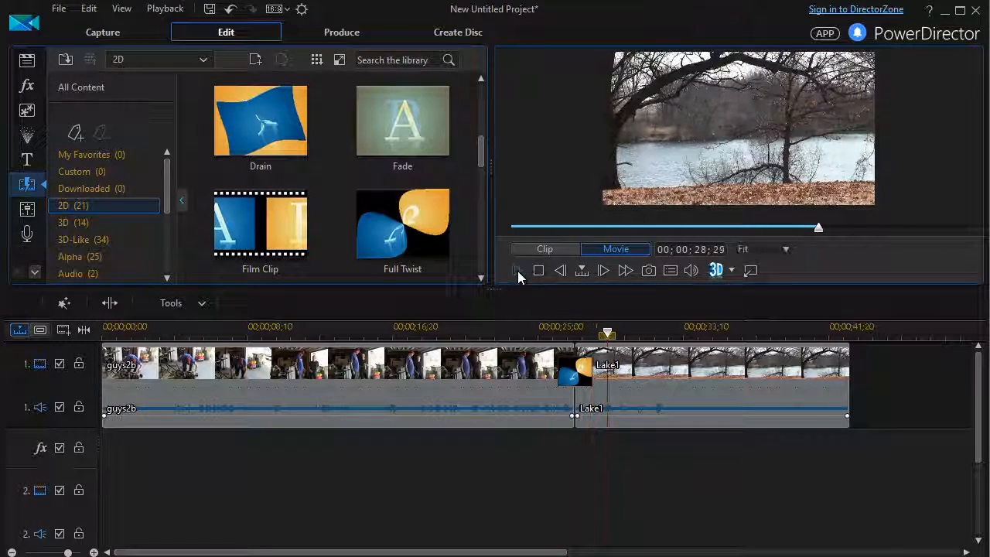
scroll("down", 3)
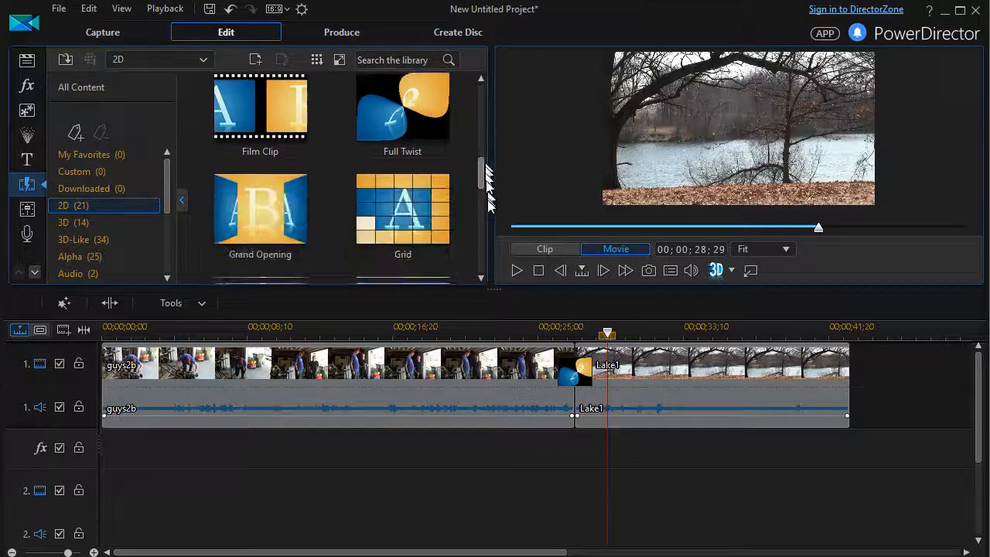
scroll("down", 3)
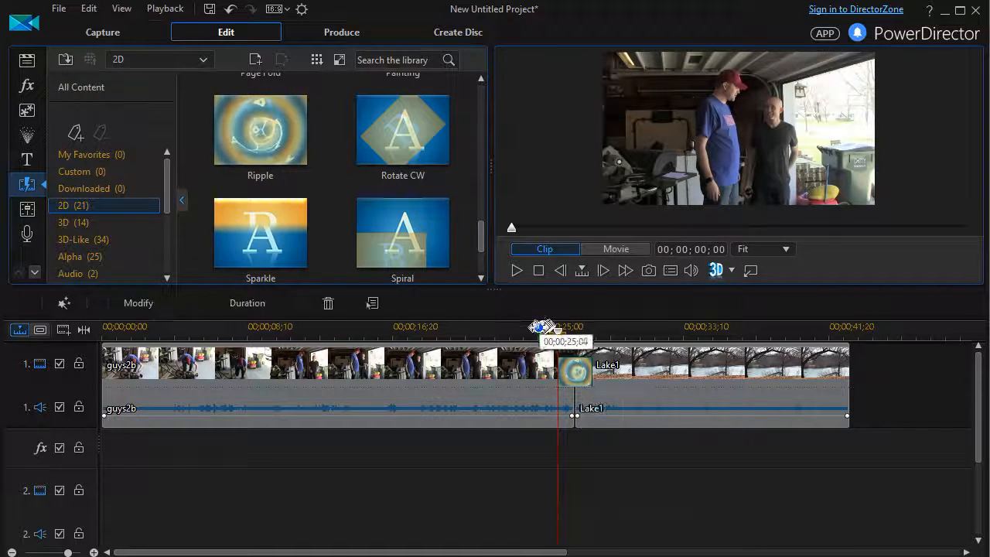
Play the clips through the Ripple transition, pause, and scroll to the 3D-Like set
left_click(325, 363)
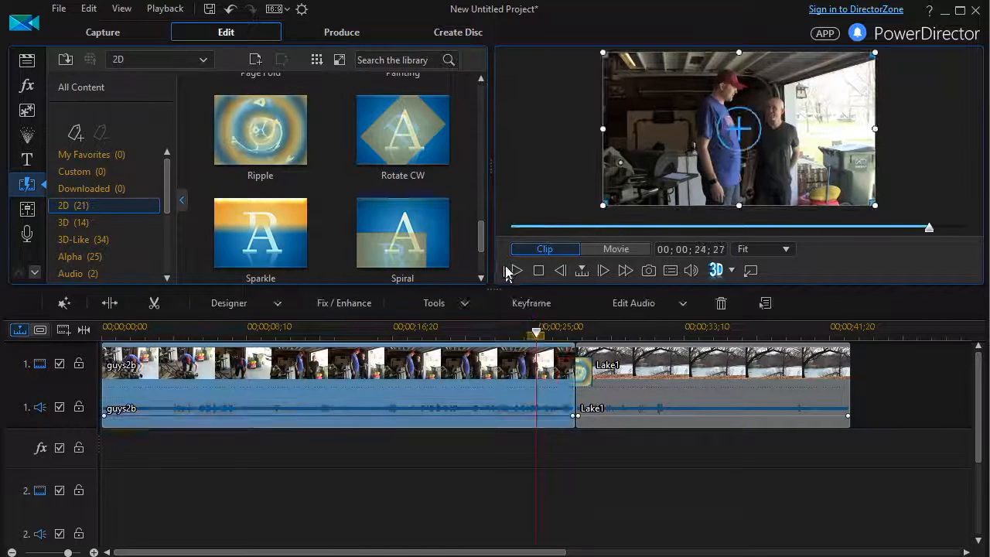
left_click(516, 270)
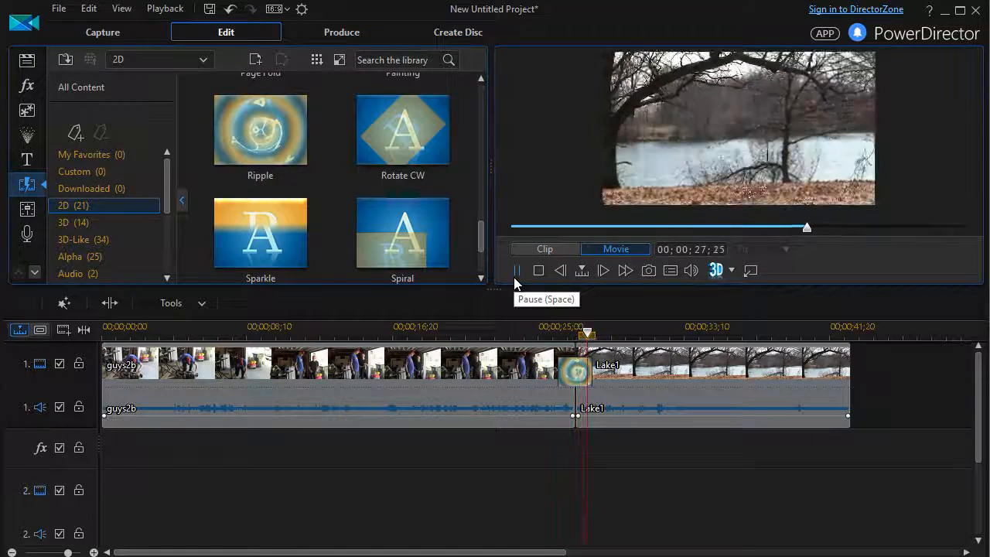
left_click(516, 270)
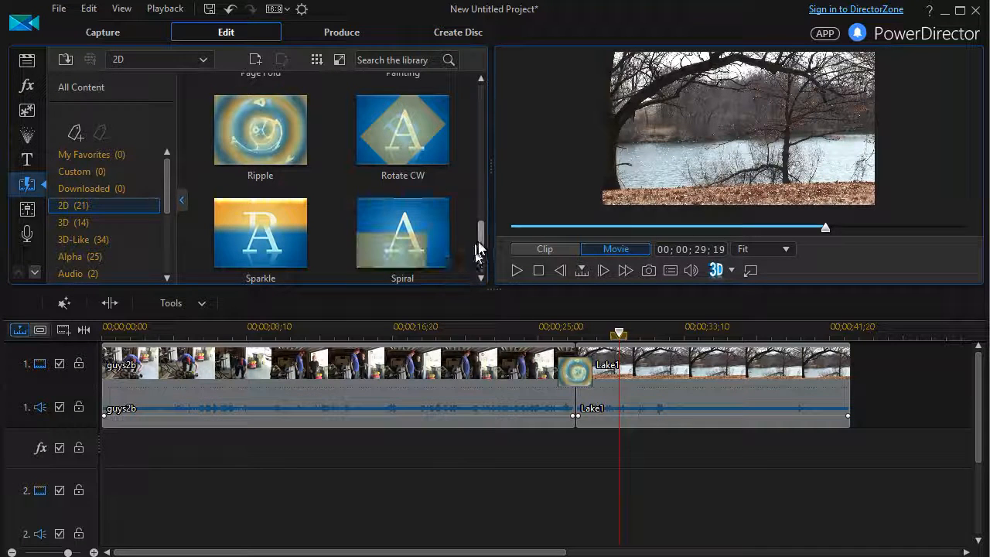
scroll("down", 3)
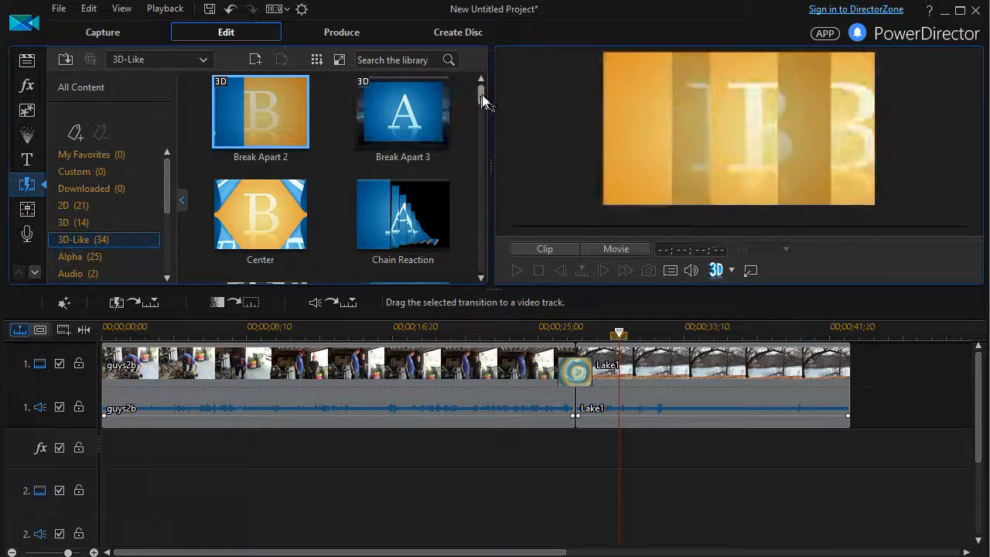
Scroll down through the 3D-Like transition thumbnails to the Paper and Paper Airplane options
scroll("down", 3)
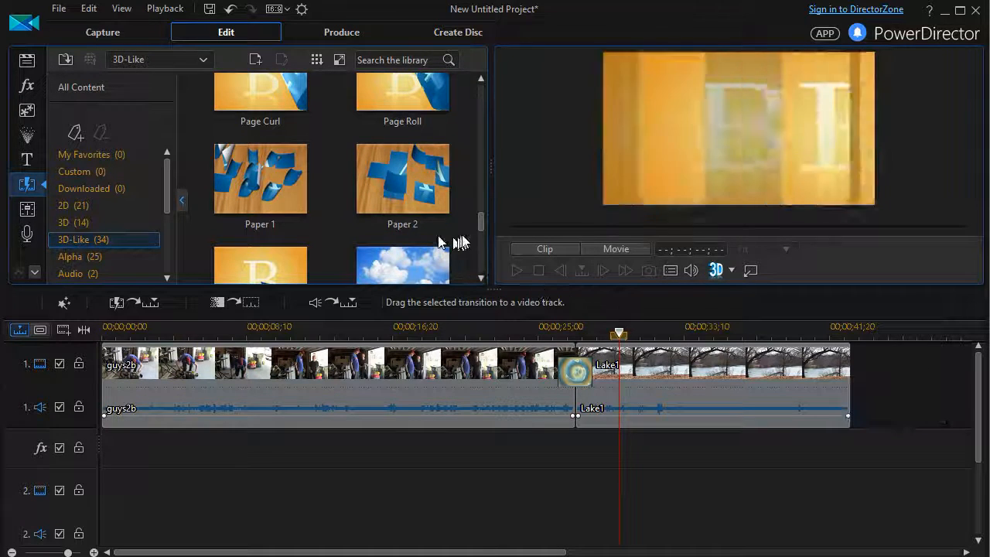
scroll("down", 3)
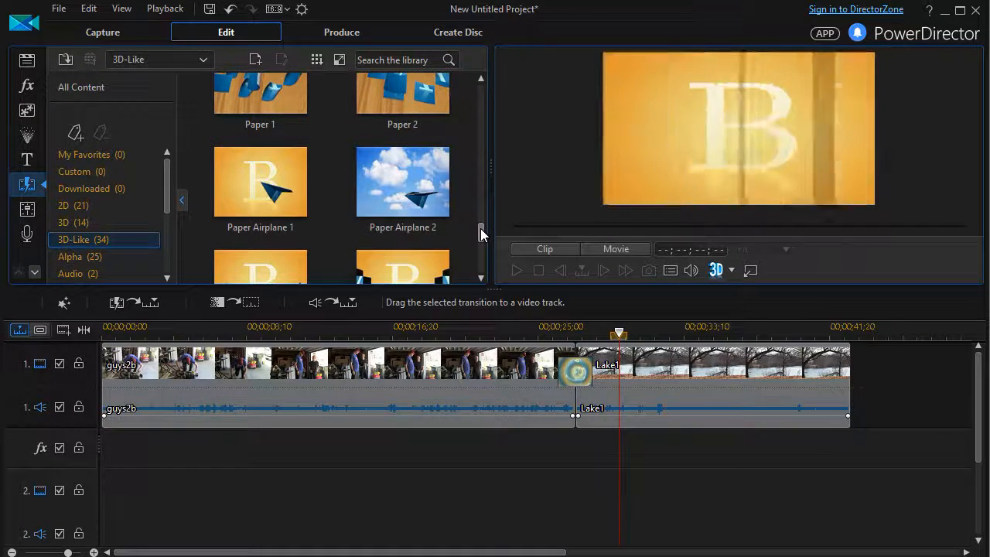